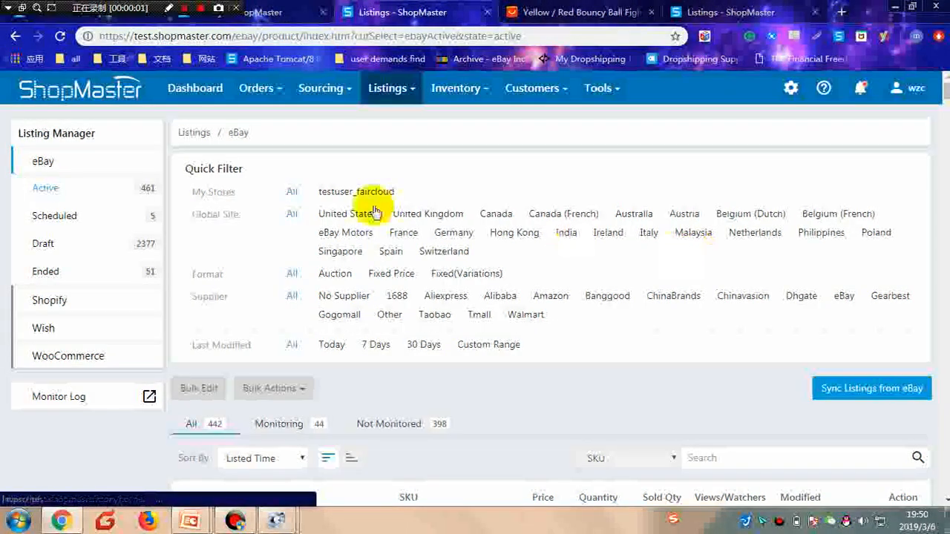
pyautogui.moveTo(501, 419)
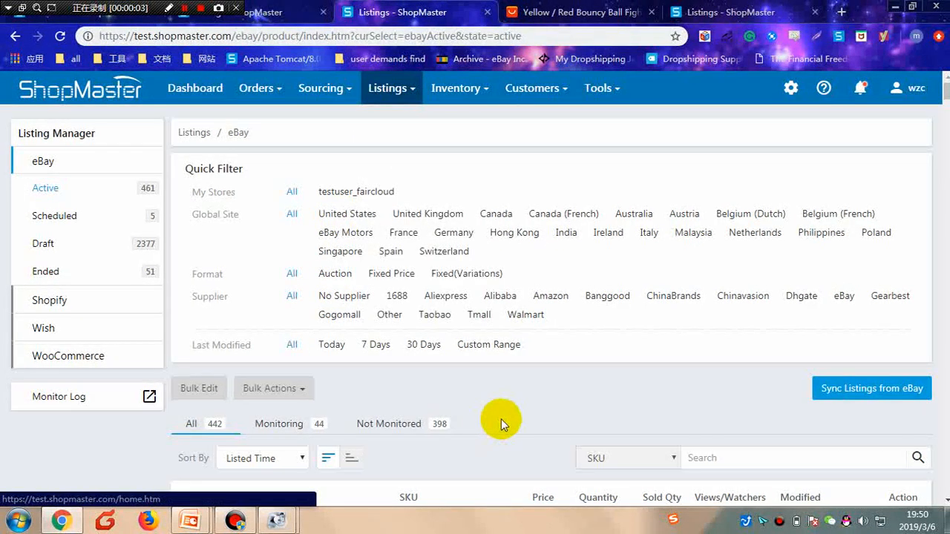
# Scroll down the eBay Active listings to reach the Fight Ball Lomachenko punching ball listing.
pyautogui.scroll(-3)
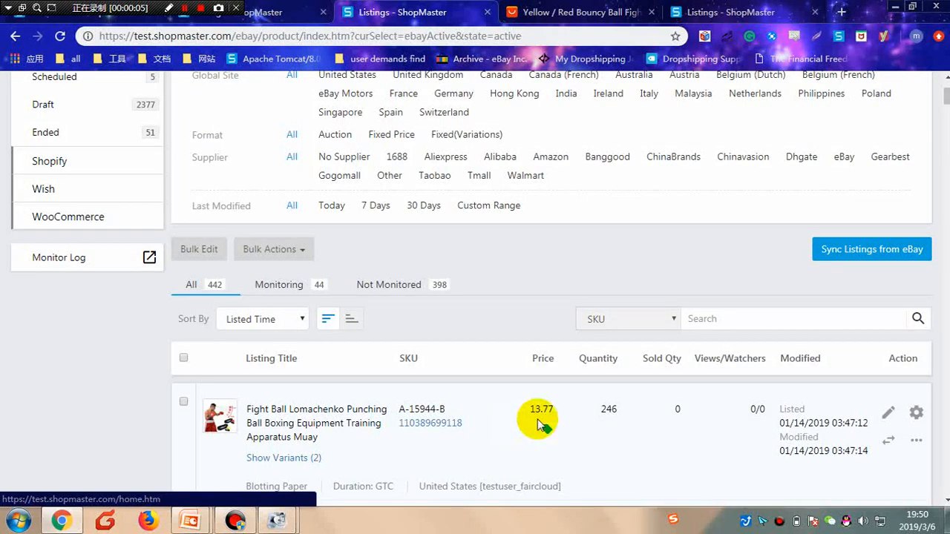
pyautogui.moveTo(887, 445)
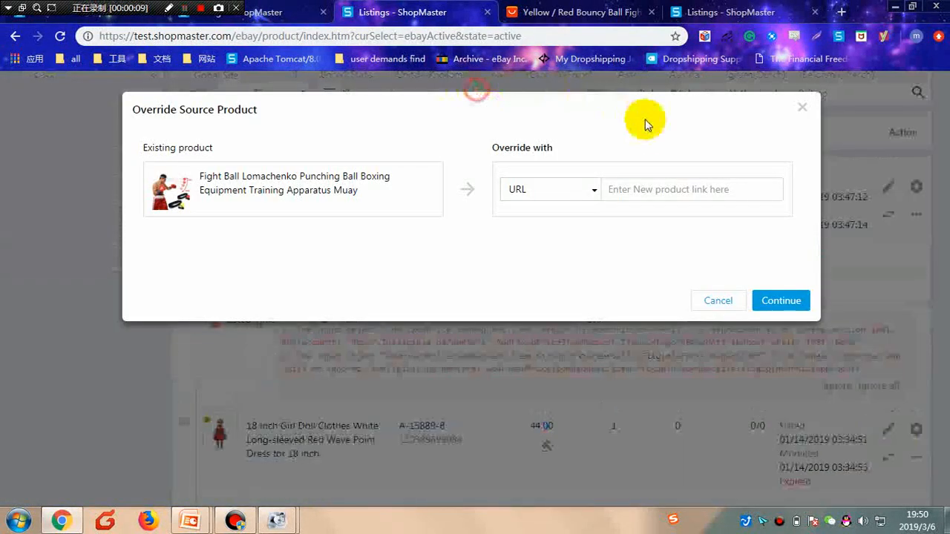
# Load the AliExpress Yellow/Red Bouncy Ball link as the new source, continue to Color mapping and edit its variations.
pyautogui.click(690, 190)
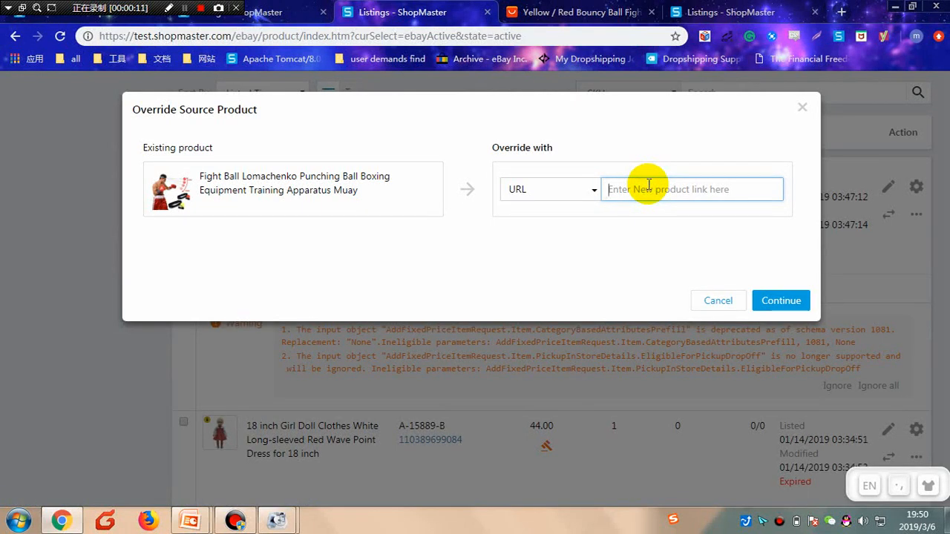
pyautogui.click(668, 190)
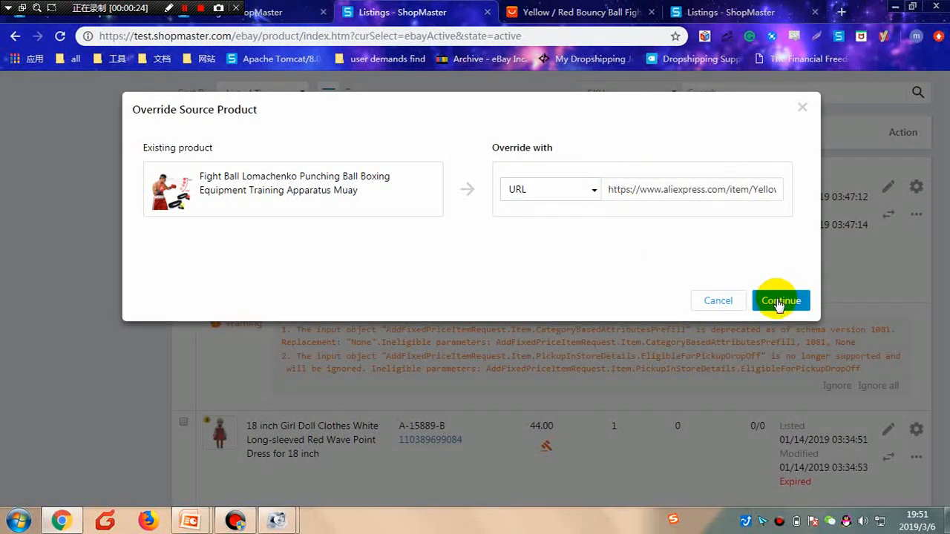
pyautogui.click(780, 300)
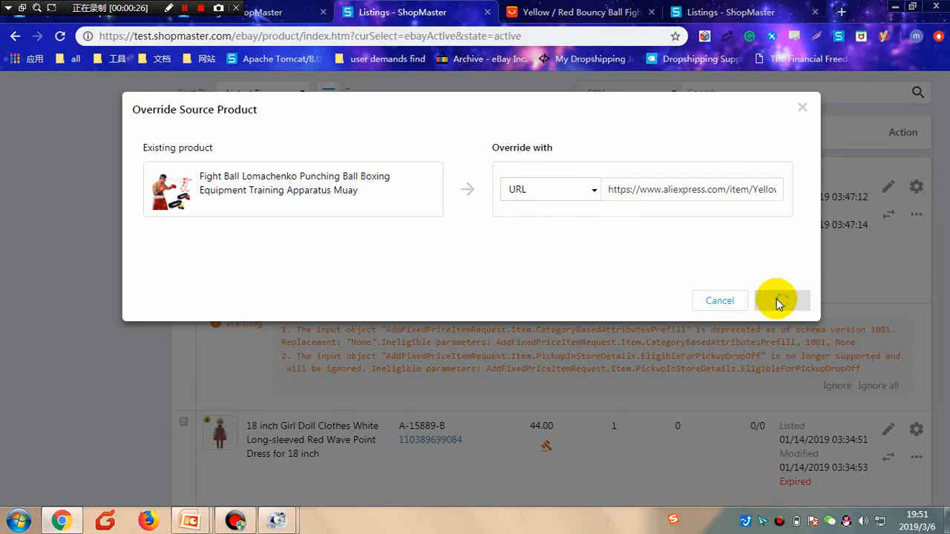
pyautogui.click(779, 300)
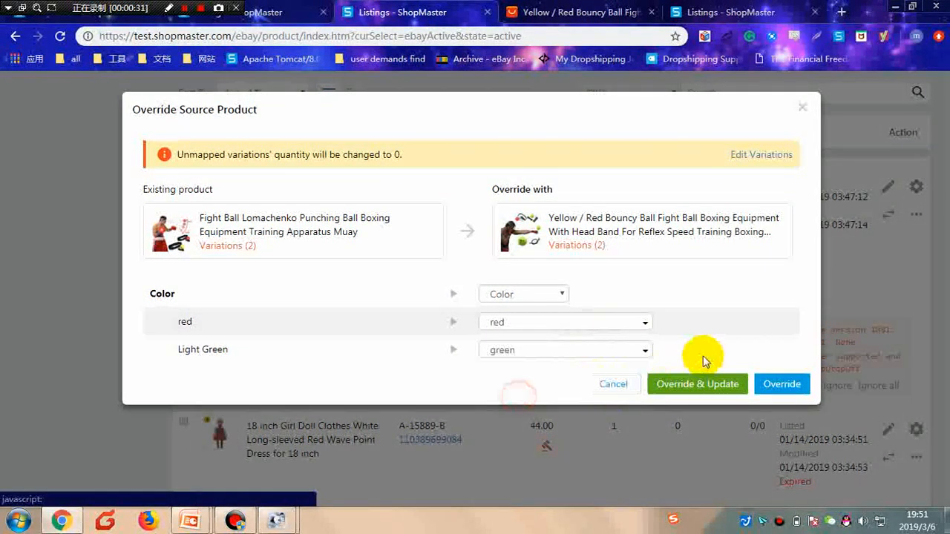
pyautogui.moveTo(755, 160)
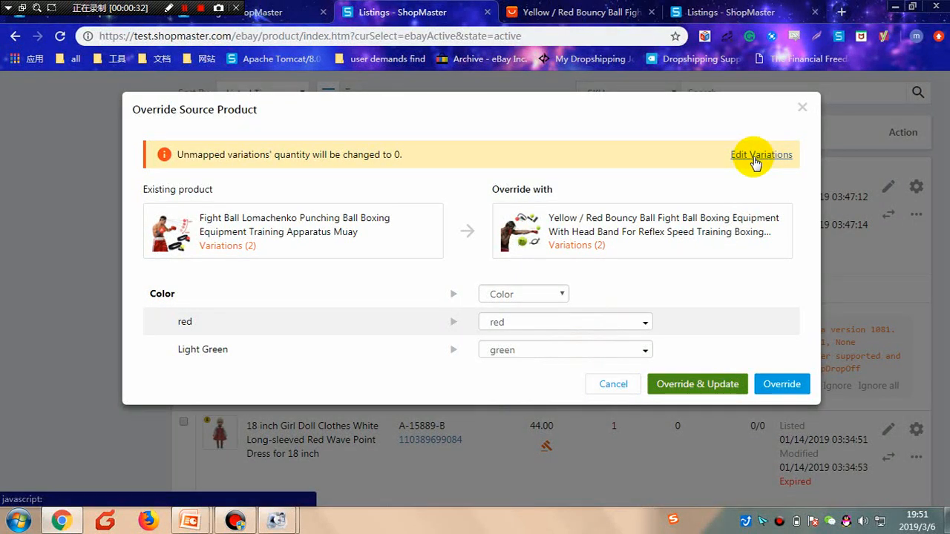
pyautogui.click(760, 155)
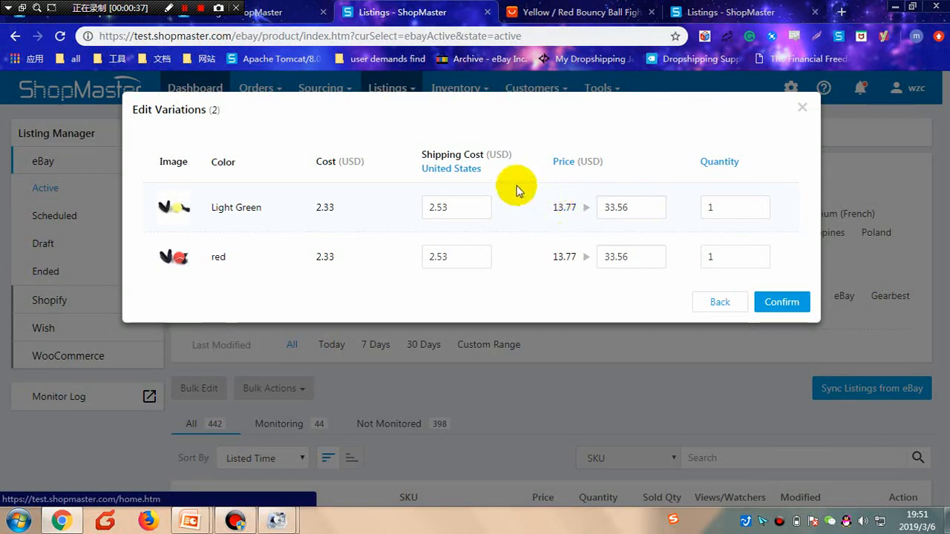
pyautogui.moveTo(681, 181)
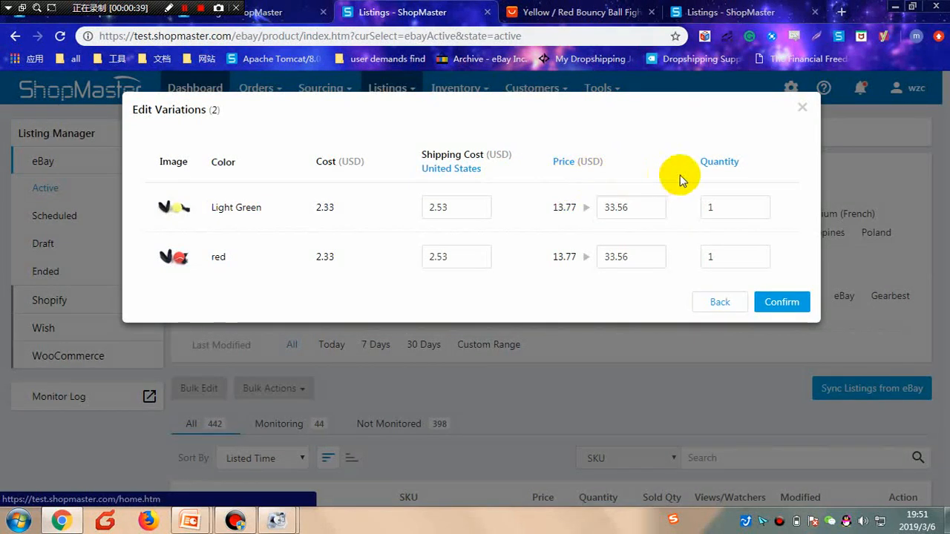
# Apply quantity 5 to both Light Green and red variations via the Quantity header and confirm.
pyautogui.click(734, 207)
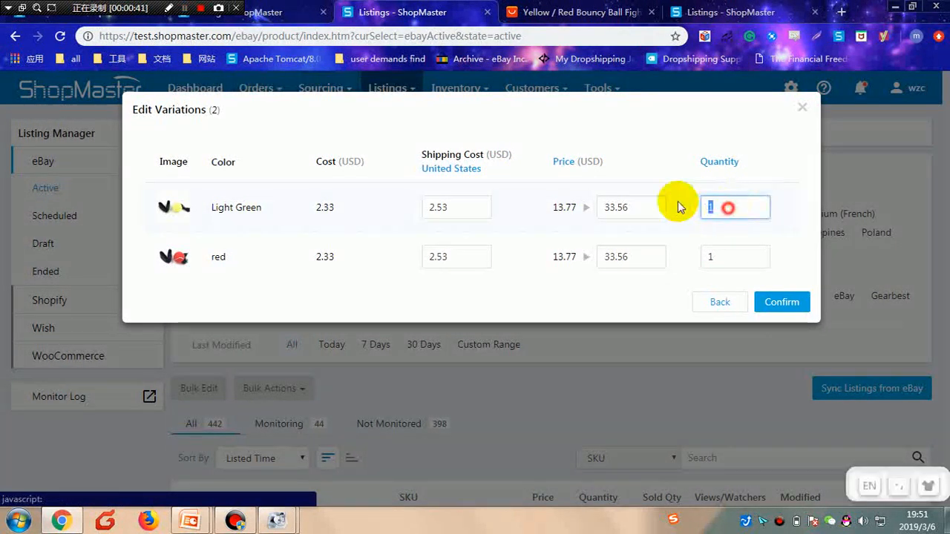
pyautogui.write('3')
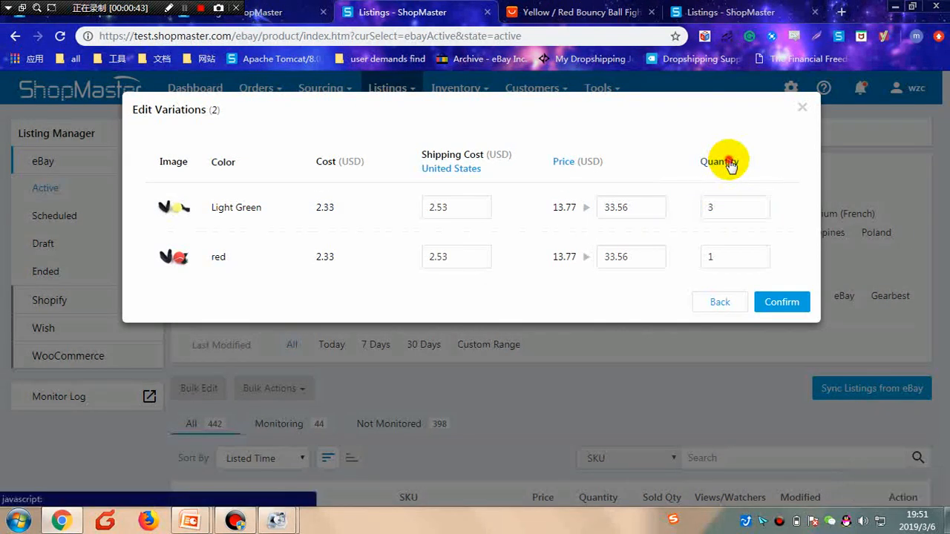
pyautogui.click(719, 162)
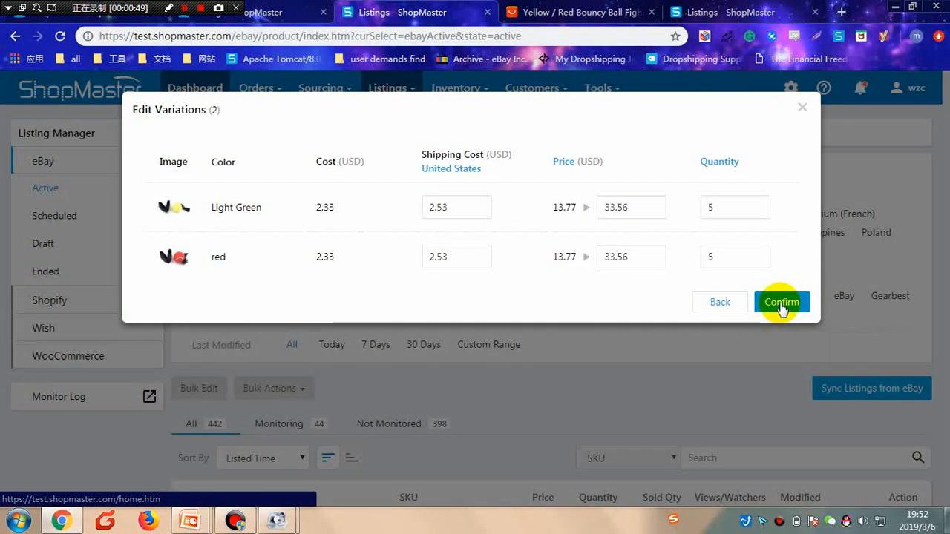
pyautogui.click(781, 303)
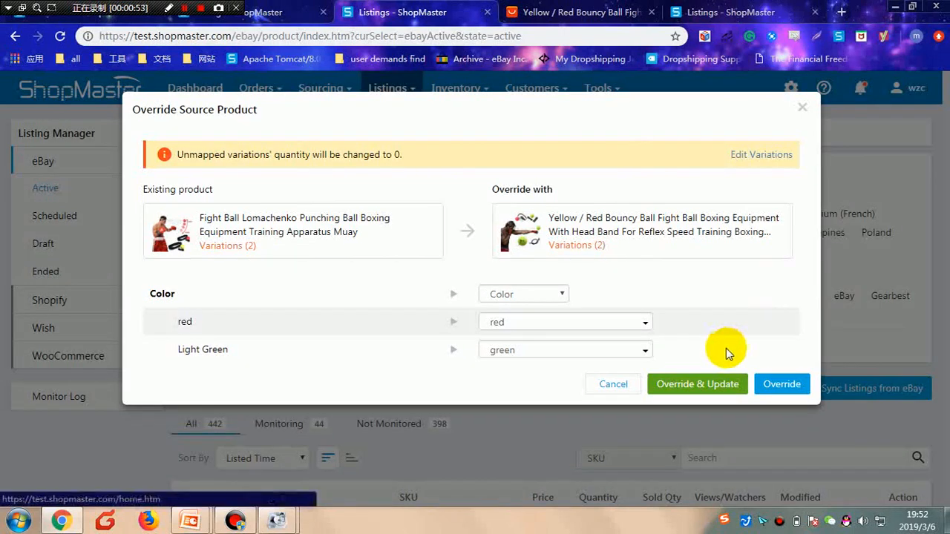
pyautogui.moveTo(748, 345)
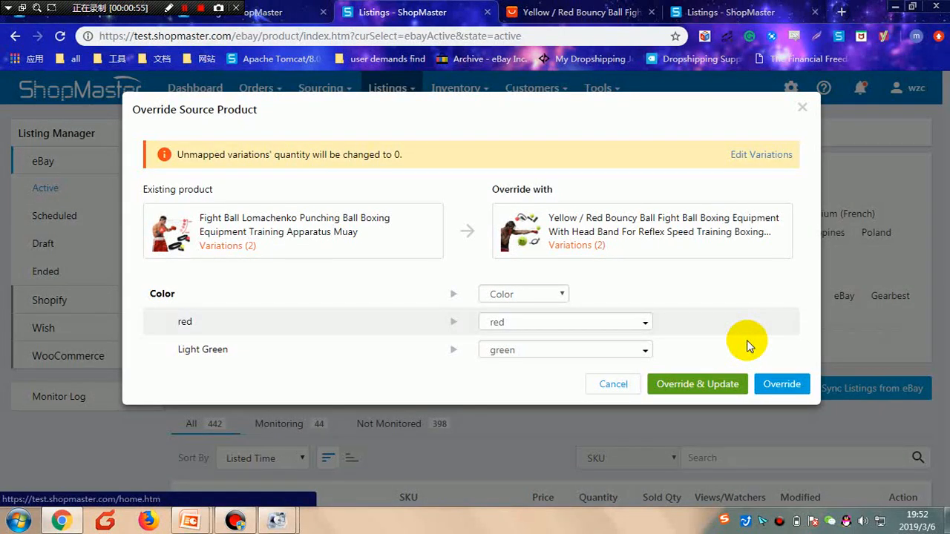
pyautogui.moveTo(698, 383)
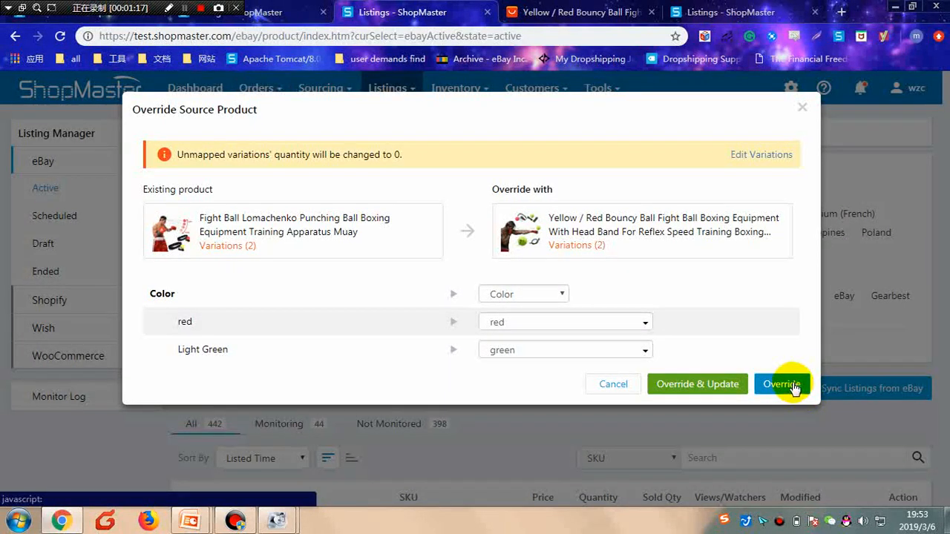
# Submit the Fight Ball override with the new AliExpress source and mapped colour variations.
pyautogui.click(781, 384)
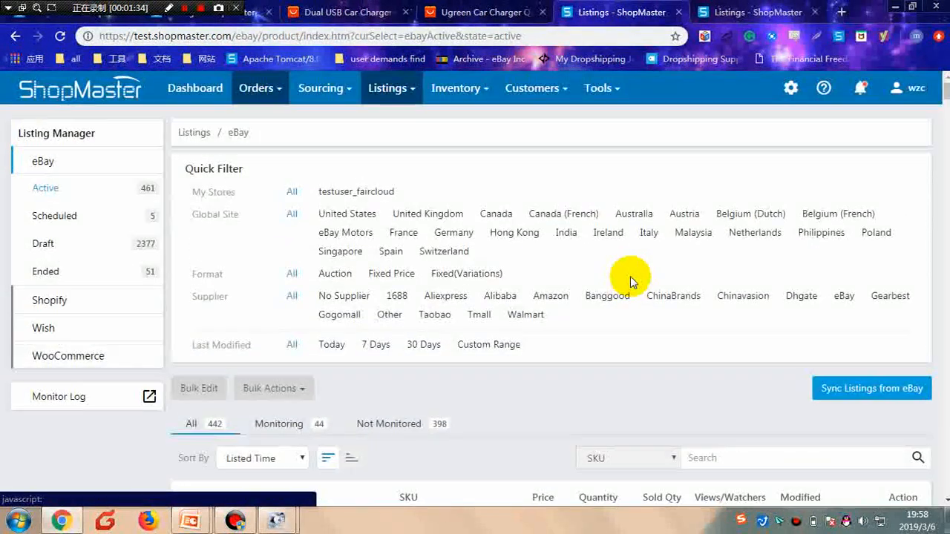
# Switch the Listings channel to Shopify and start overriding the USB car charger listing's source.
pyautogui.click(391, 88)
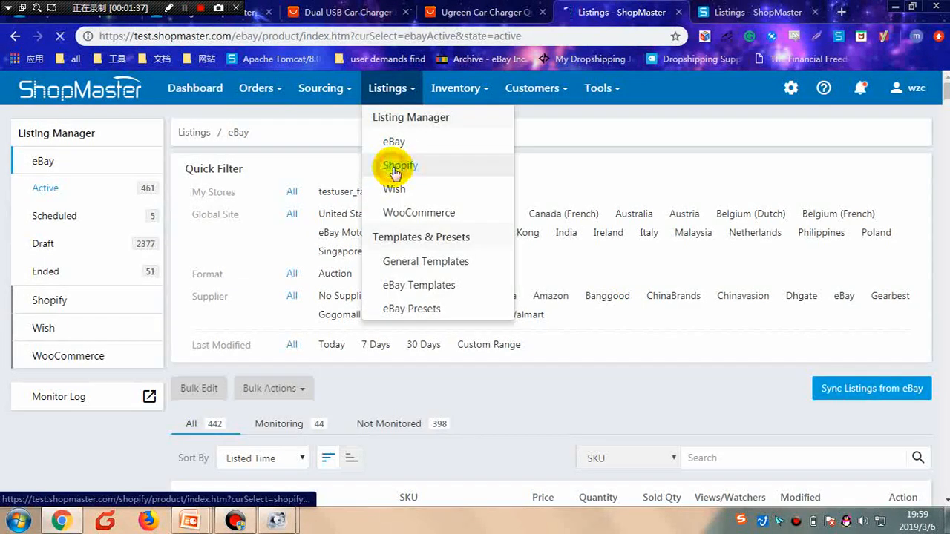
pyautogui.click(400, 167)
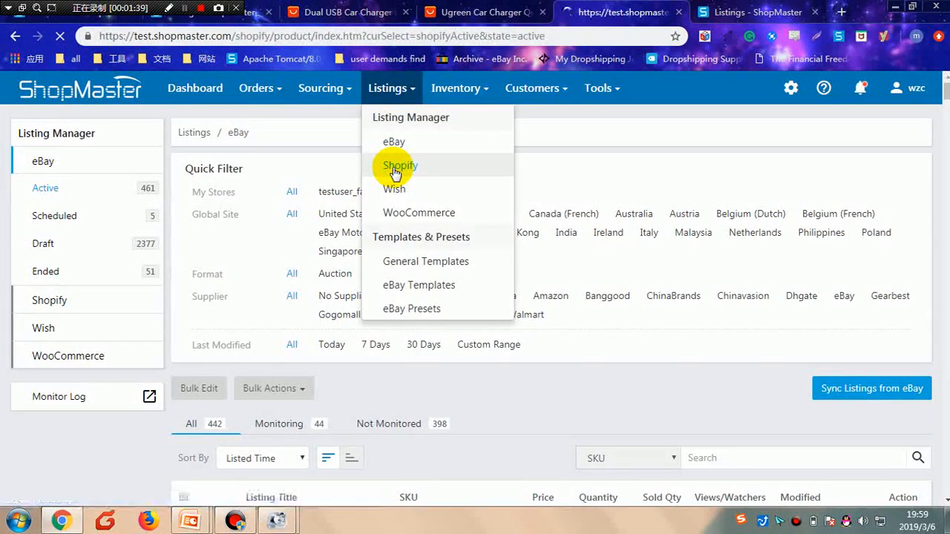
pyautogui.click(400, 166)
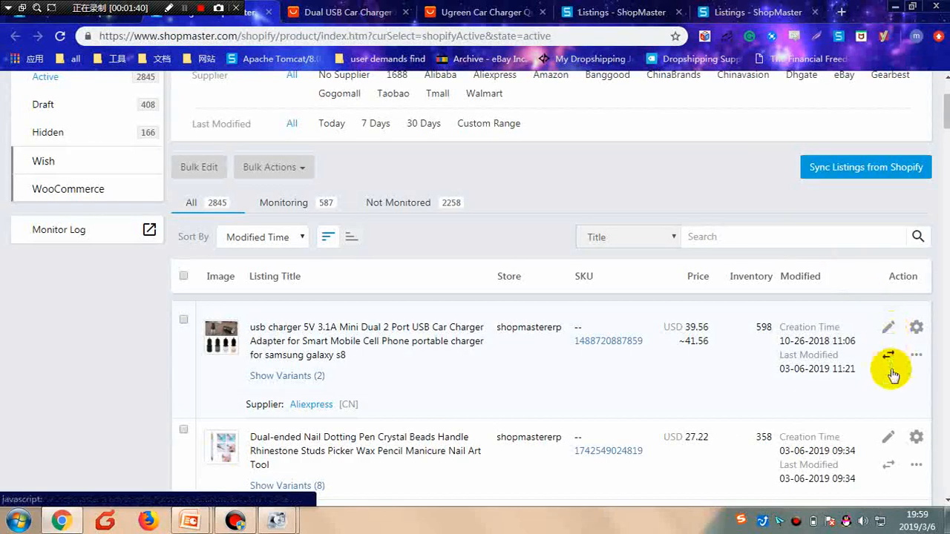
# Load the AliExpress Dual USB Car Charger Adapter URL as the replacement source for the charger listing.
pyautogui.click(887, 355)
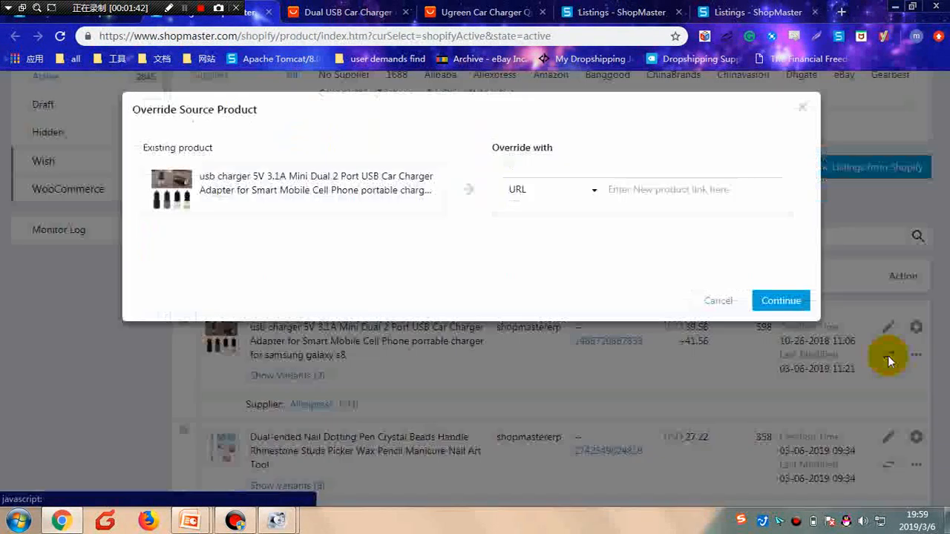
pyautogui.click(667, 190)
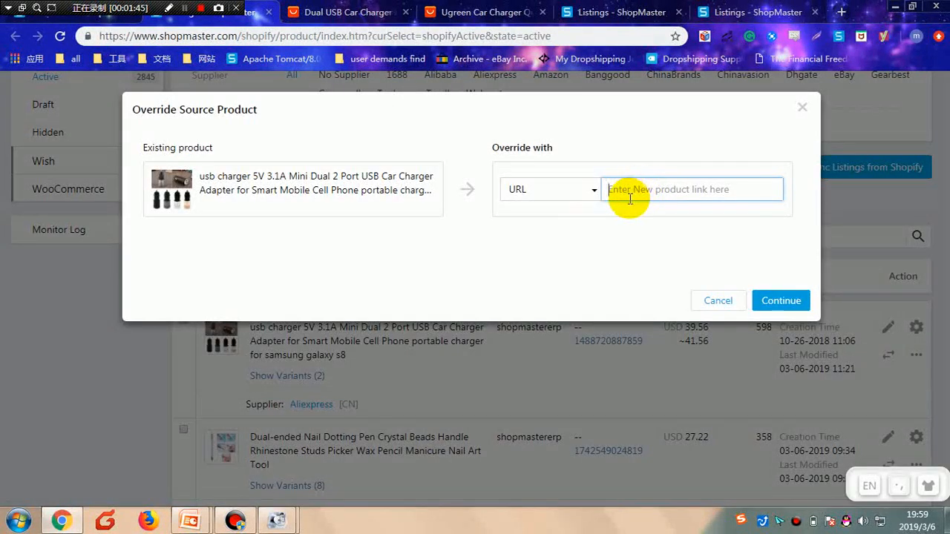
pyautogui.write('-23fd75a12938&transAbTest=ae803_5')
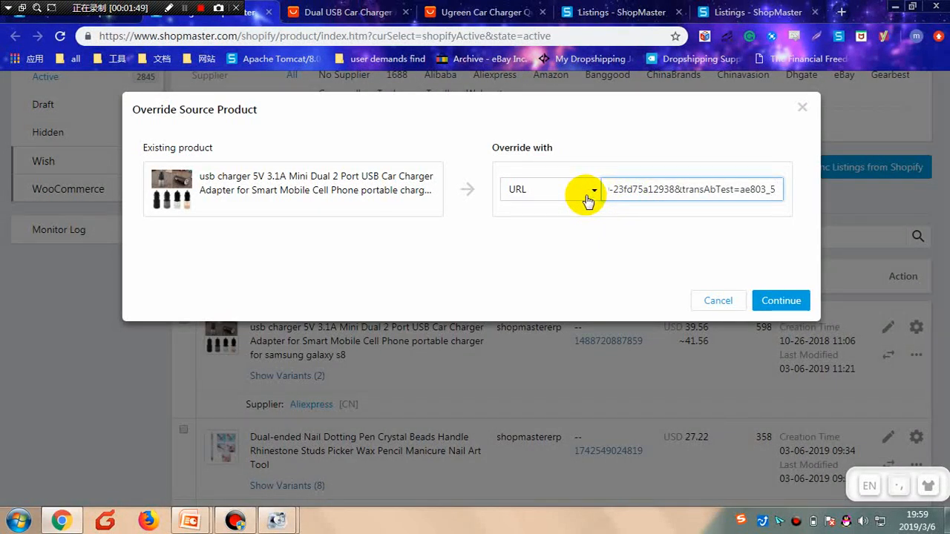
pyautogui.click(593, 190)
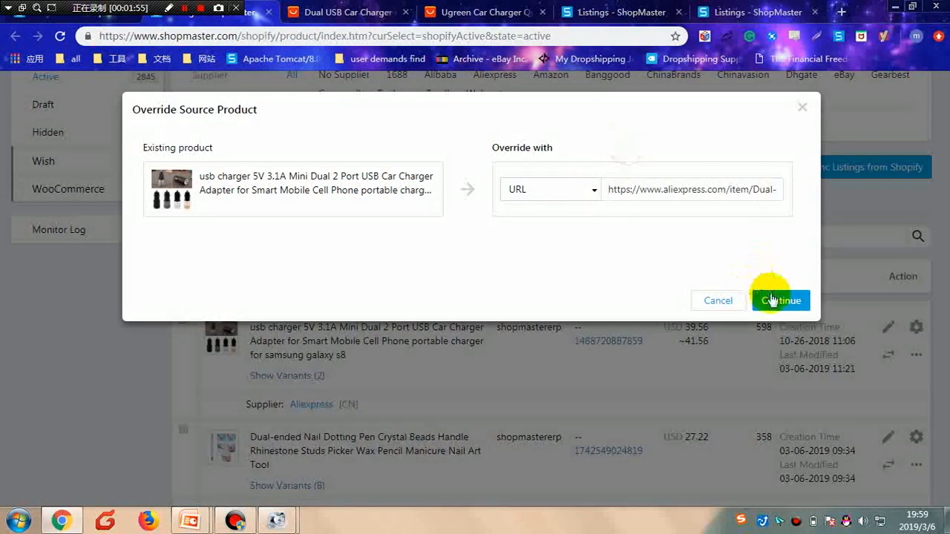
pyautogui.click(781, 300)
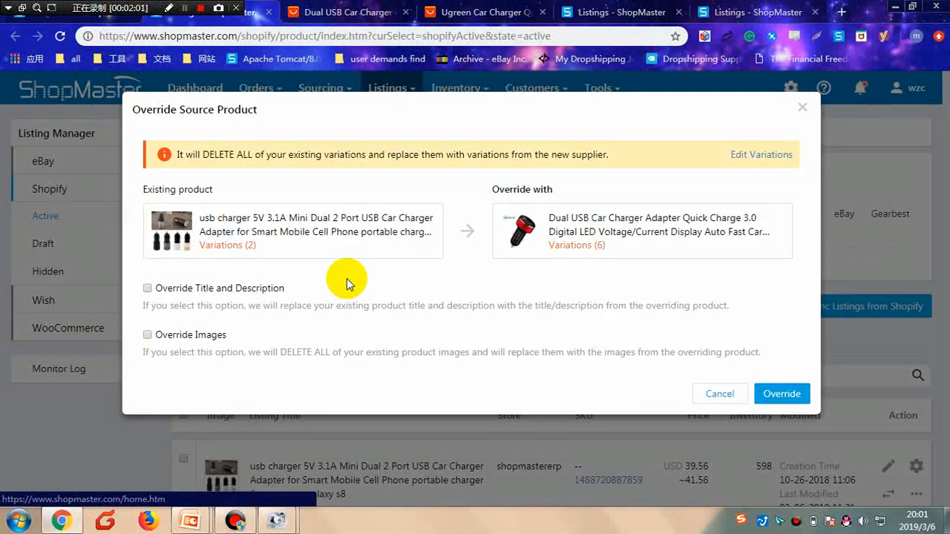
pyautogui.moveTo(260, 178)
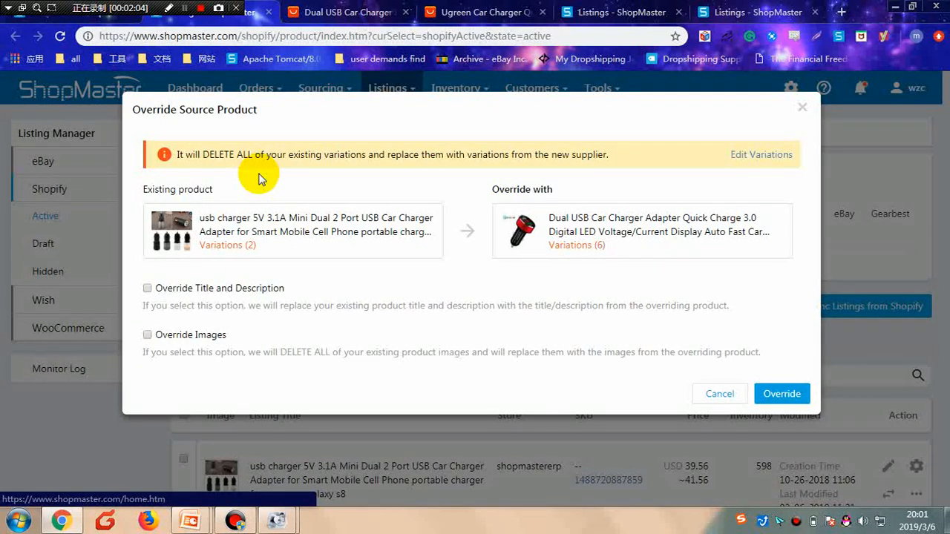
pyautogui.moveTo(275, 171)
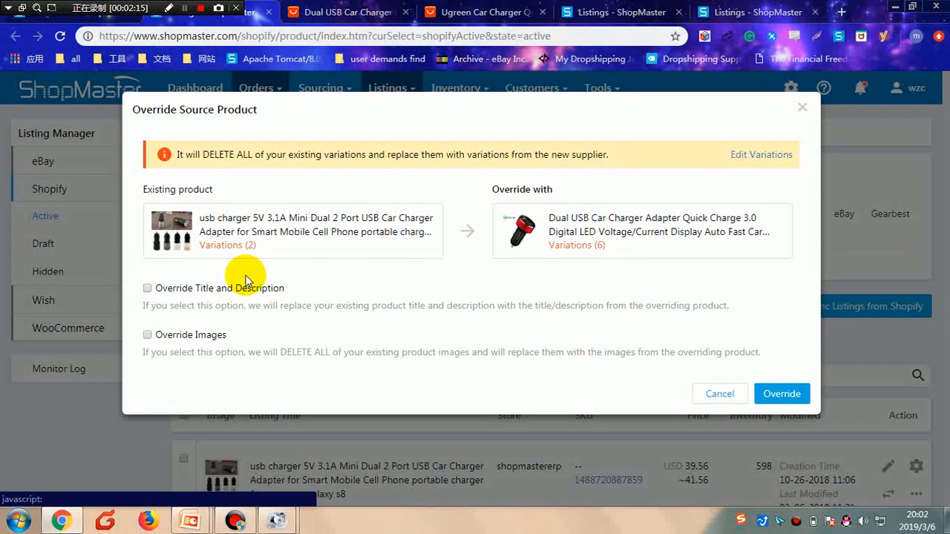
pyautogui.moveTo(234, 329)
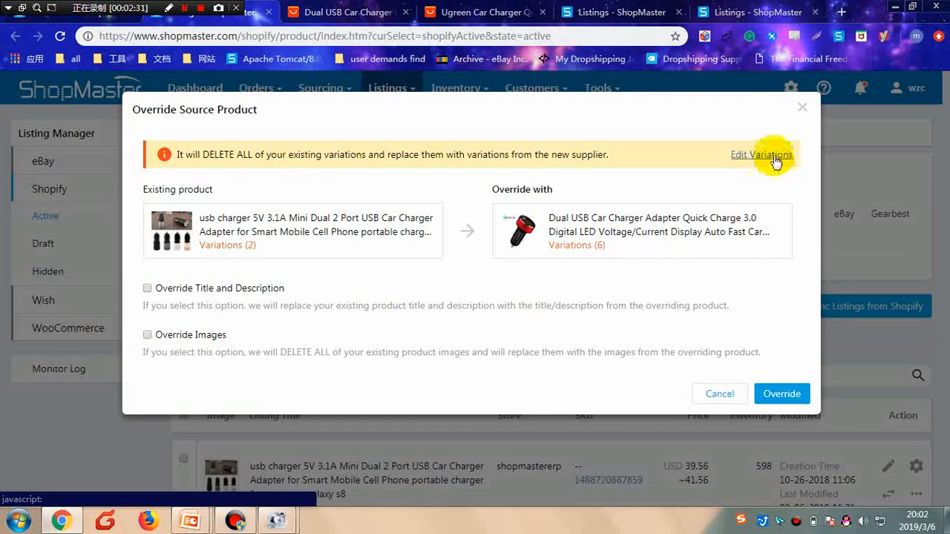
# Bring up the six charger variations (Black, Blue, Gray, Red, Rose Gold, Silver) for editing.
pyautogui.click(760, 154)
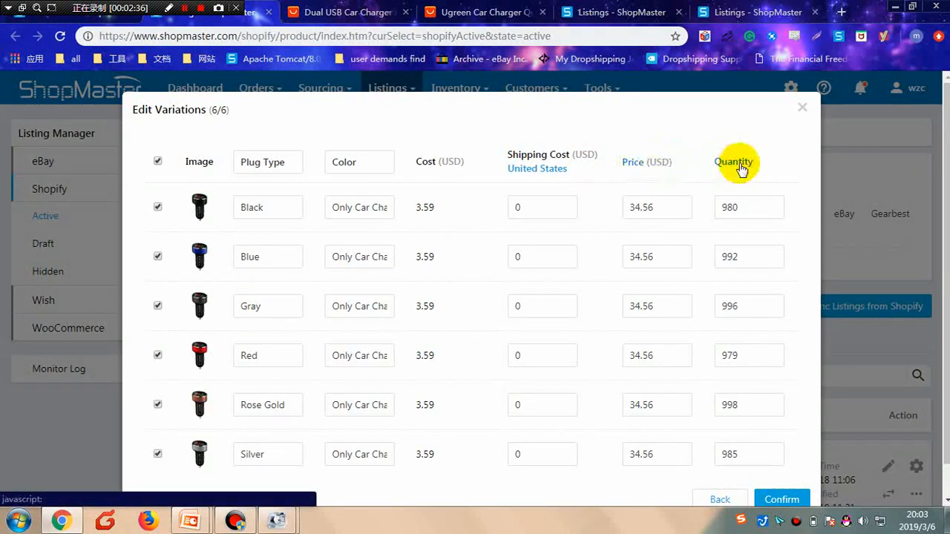
# Bulk-set all variation quantities to 3, drop the Black variant, confirm and launch the override.
pyautogui.click(359, 162)
pyautogui.write('3')
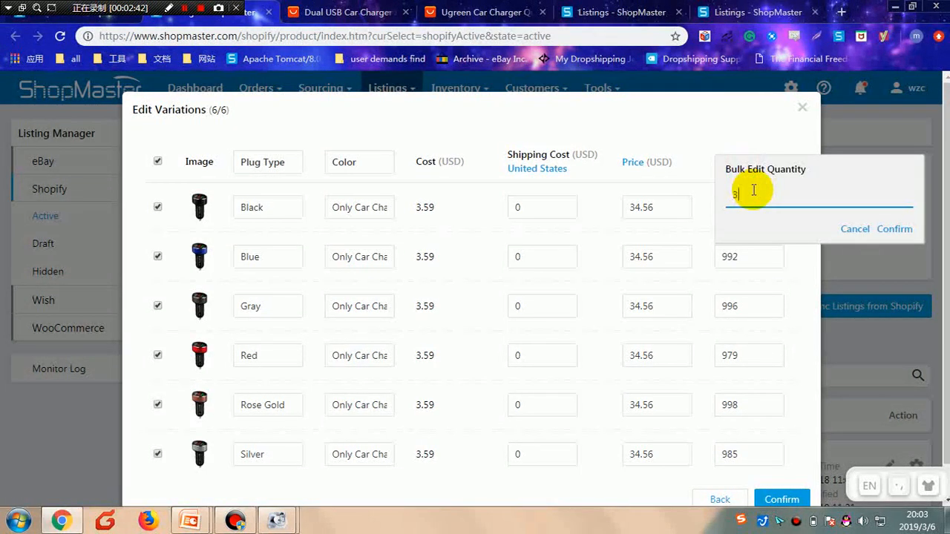
pyautogui.click(893, 229)
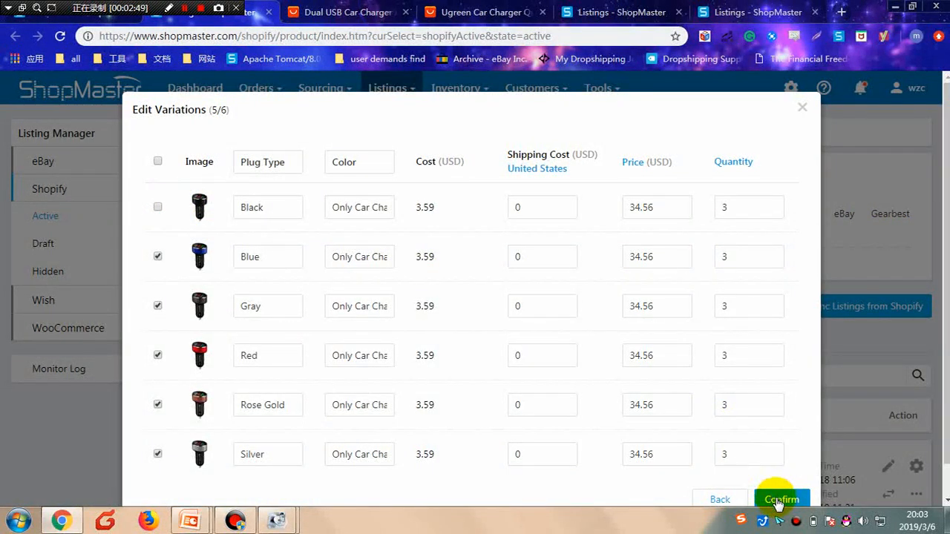
pyautogui.click(780, 498)
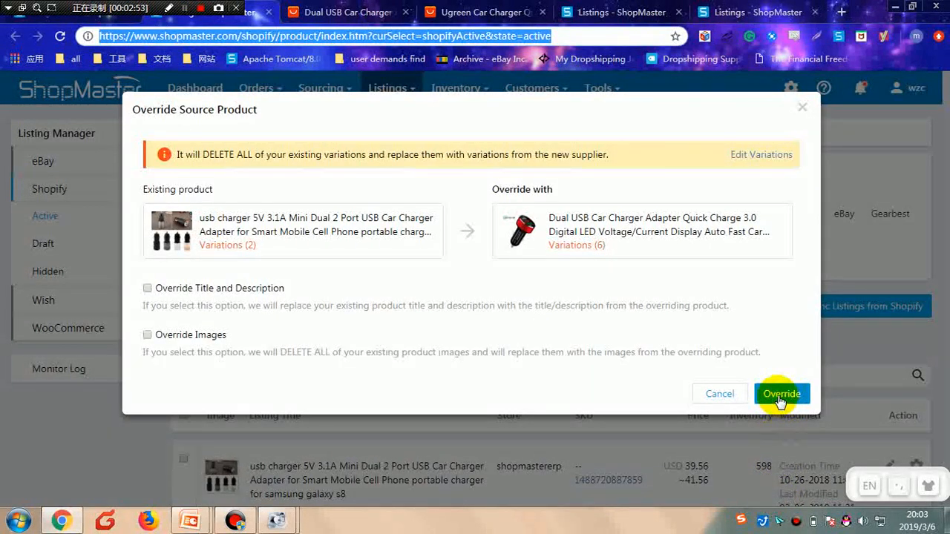
pyautogui.click(781, 395)
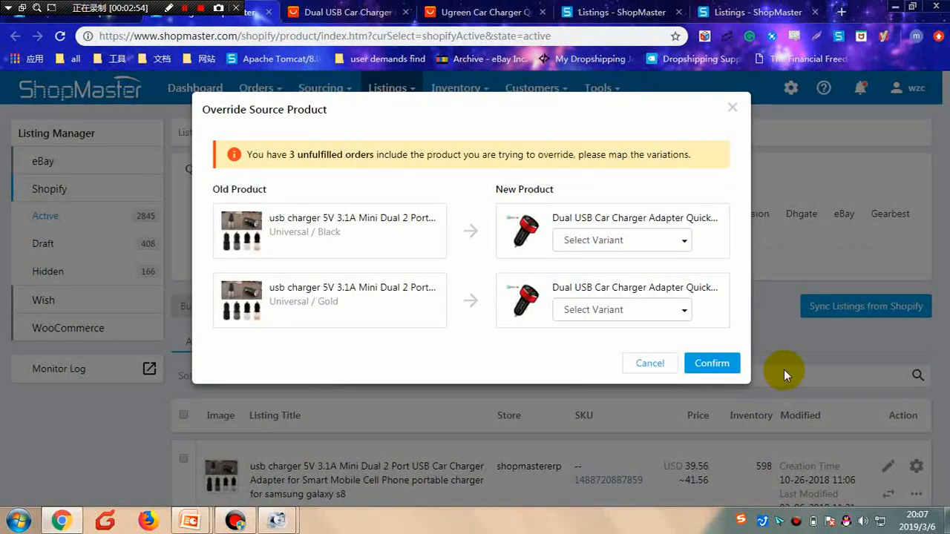
pyautogui.moveTo(728, 349)
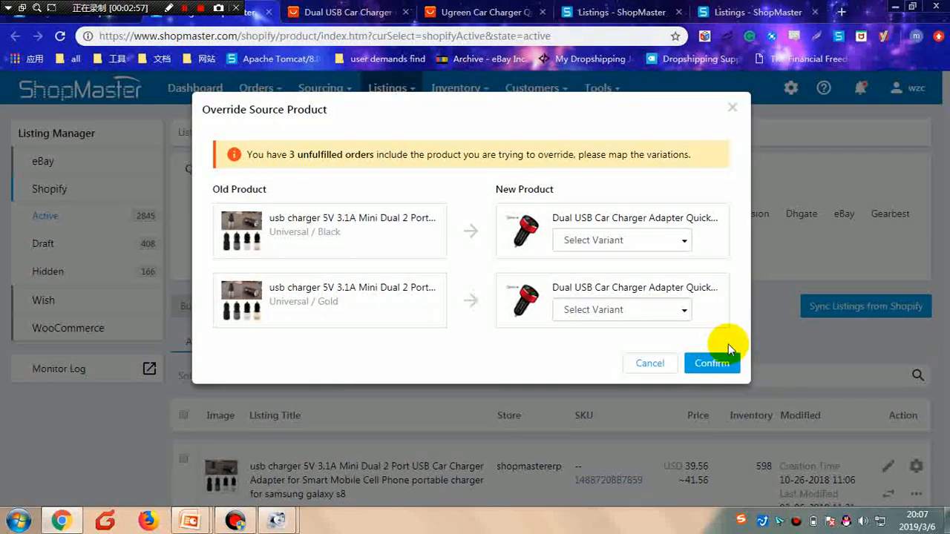
pyautogui.moveTo(668, 330)
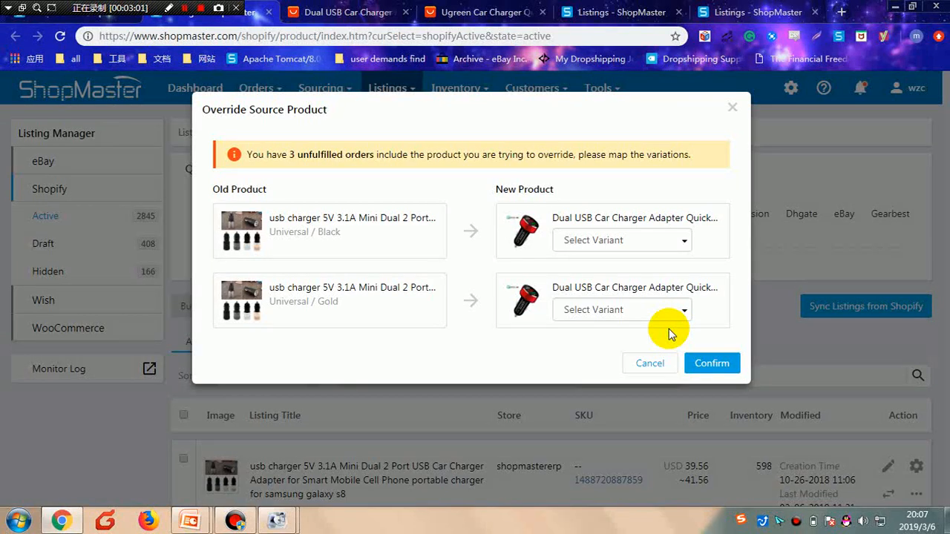
pyautogui.moveTo(622, 199)
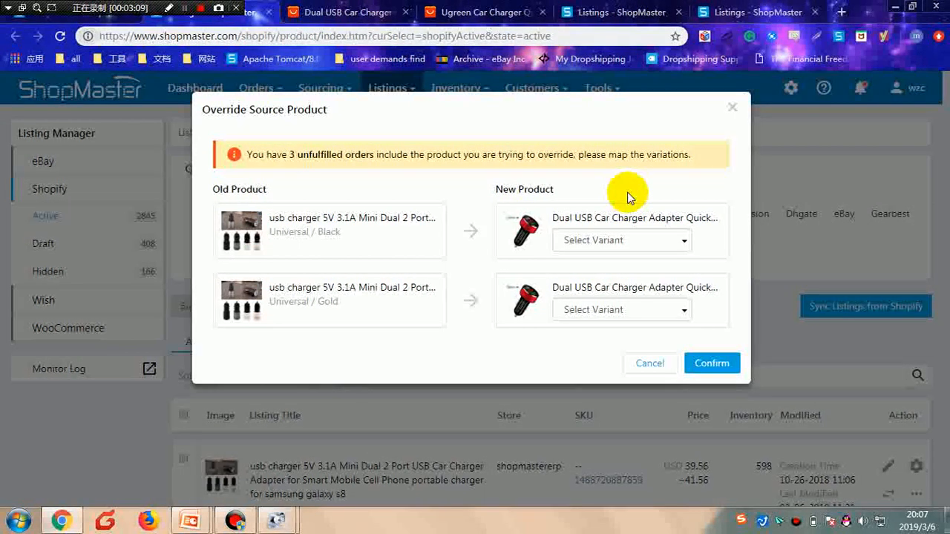
pyautogui.moveTo(626, 206)
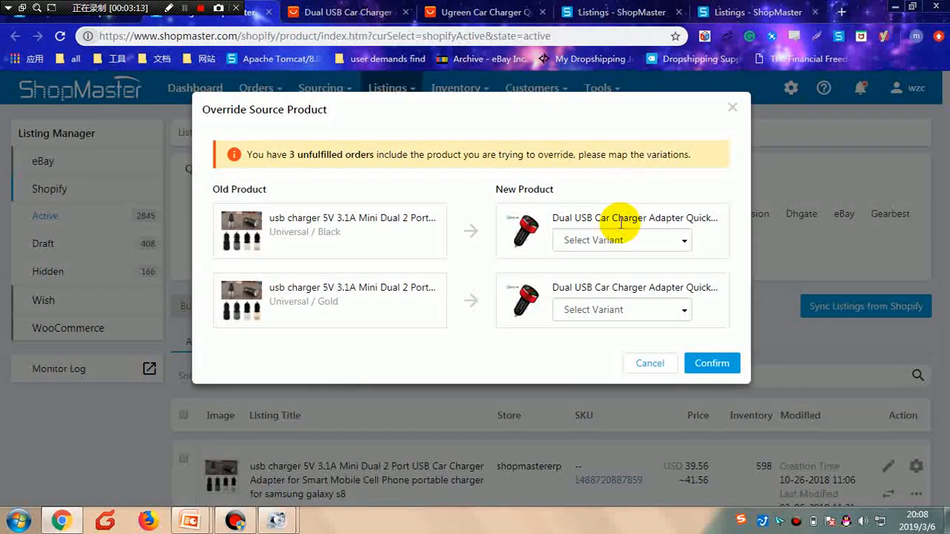
# Map old Black to black/only car charger and Gold to rose gold/only car charger, then confirm the override.
pyautogui.click(620, 240)
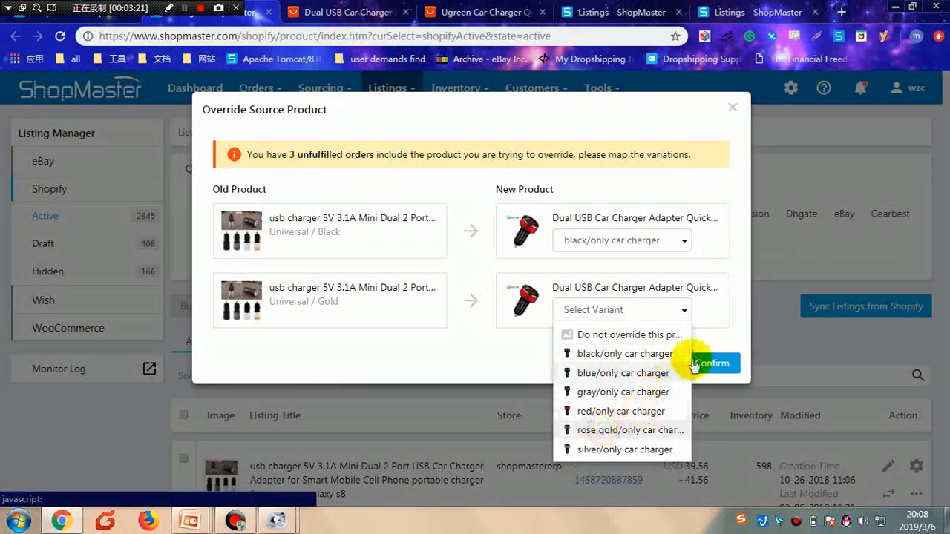
pyautogui.click(629, 431)
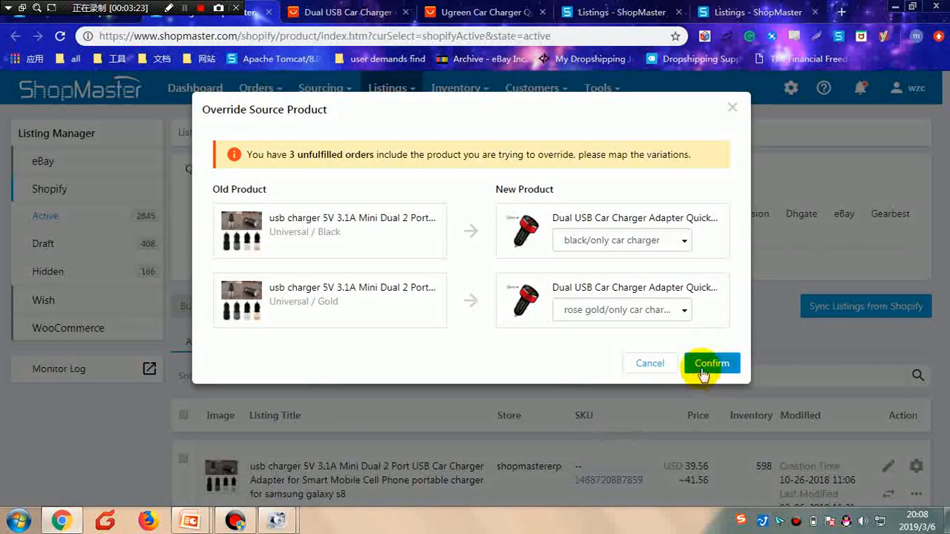
pyautogui.click(709, 362)
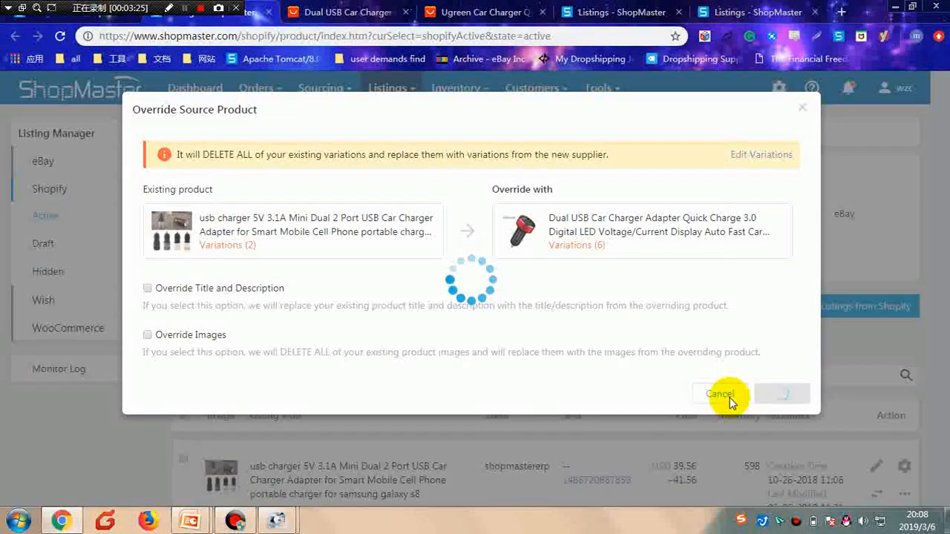
pyautogui.click(781, 395)
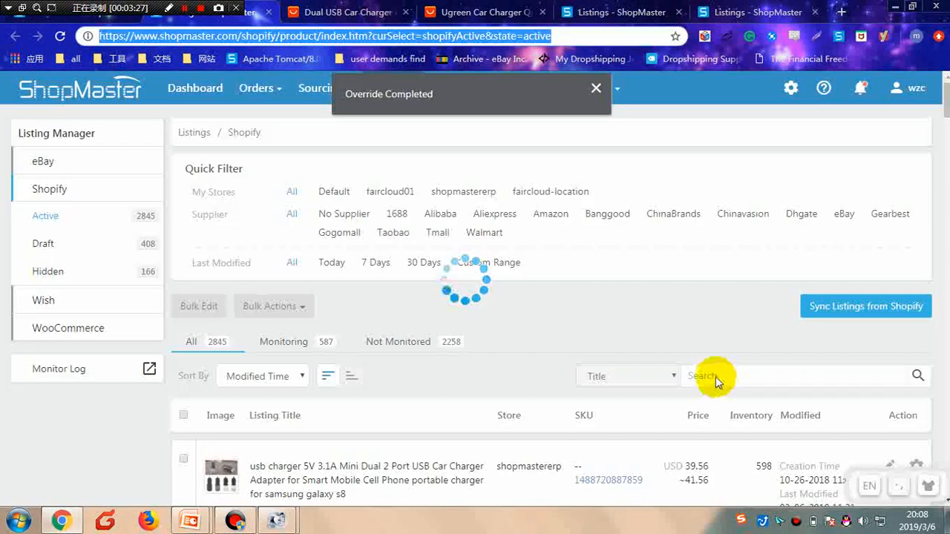